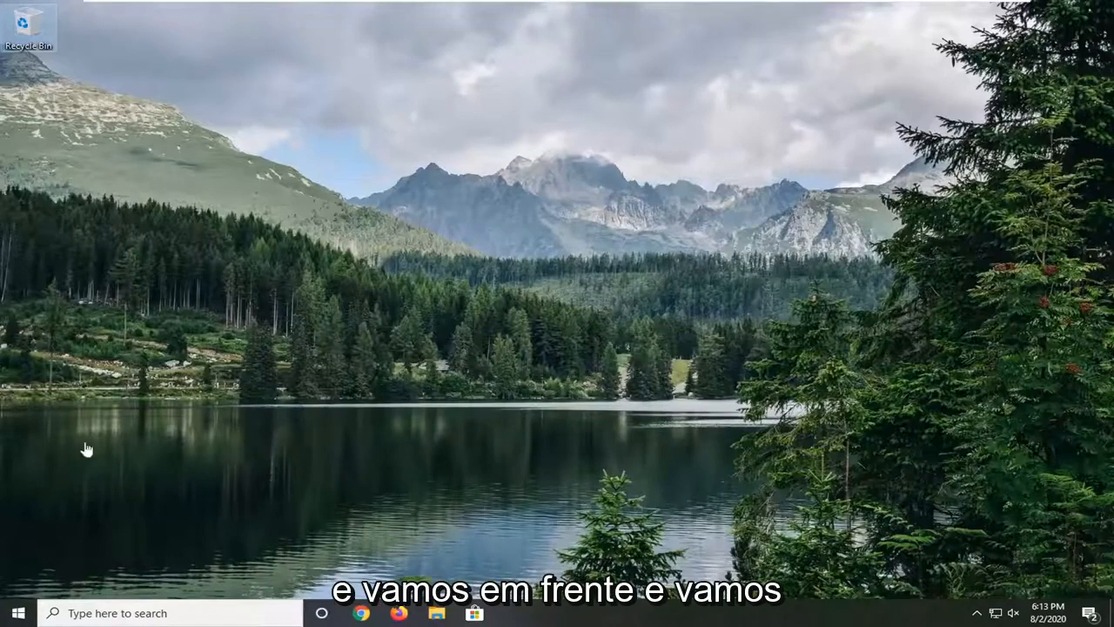
mouse_move(139, 372)
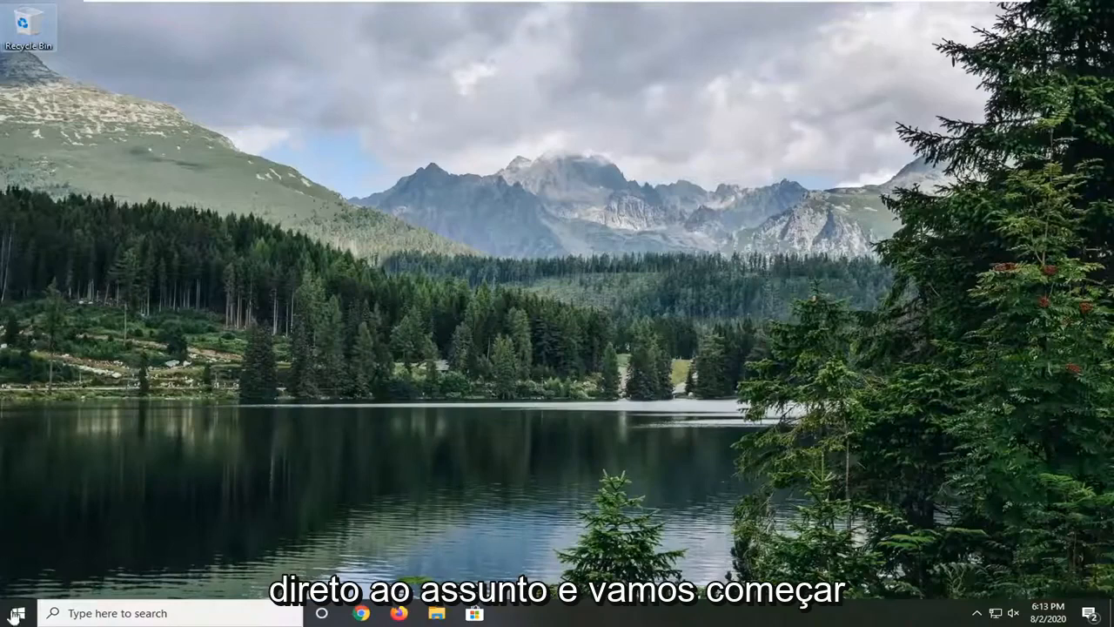
- Launch Control Panel from Start search and view All Control Panel Items as Large icons
click(16, 613)
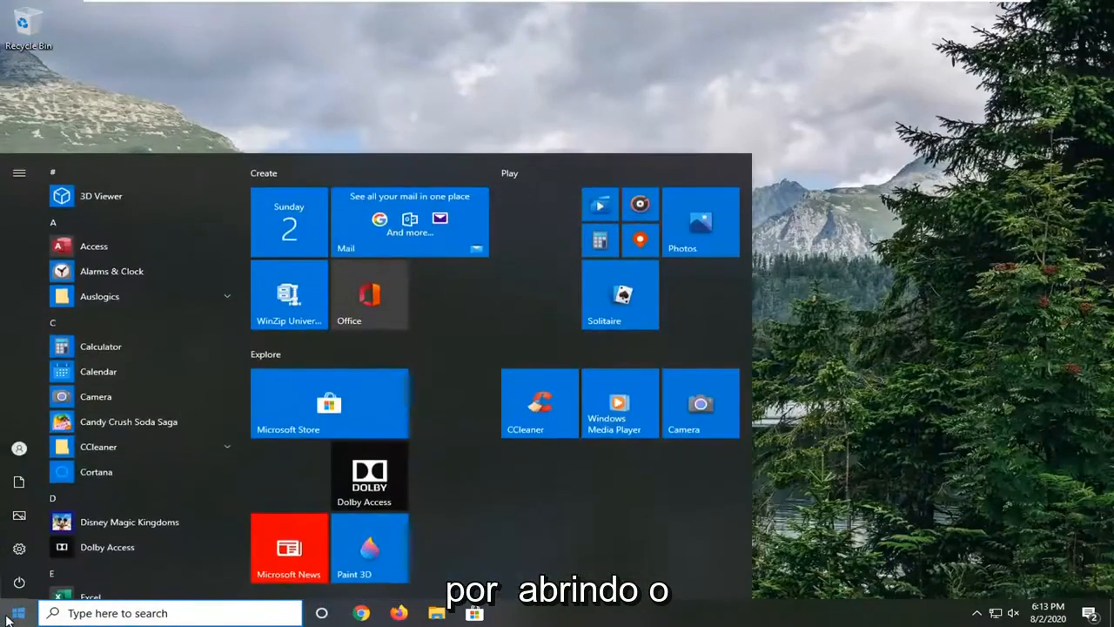
text(control panel)
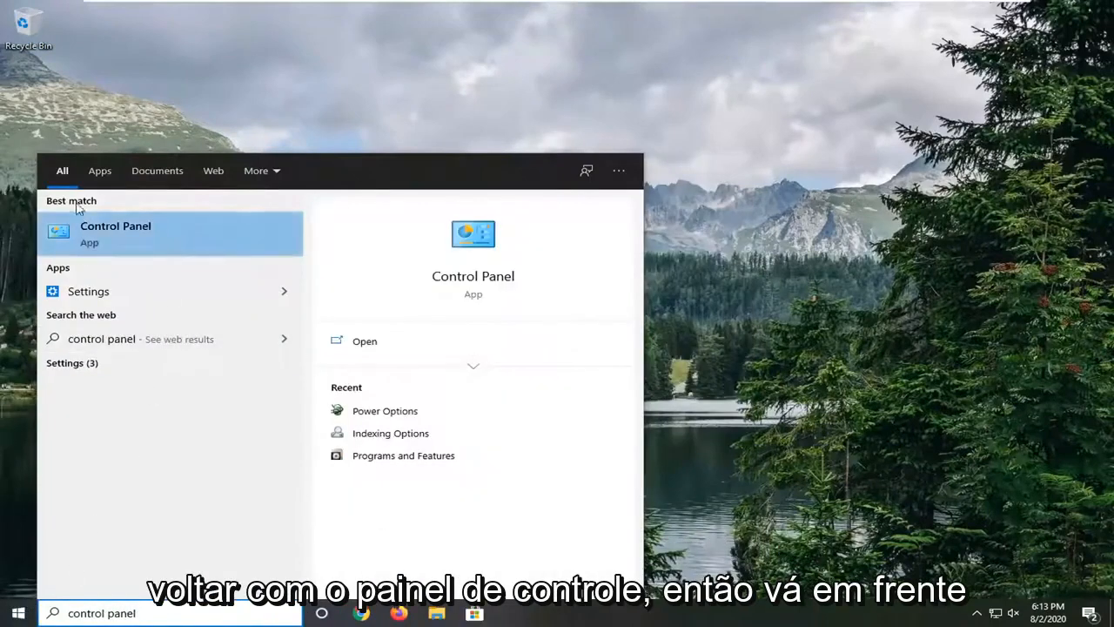
click(115, 233)
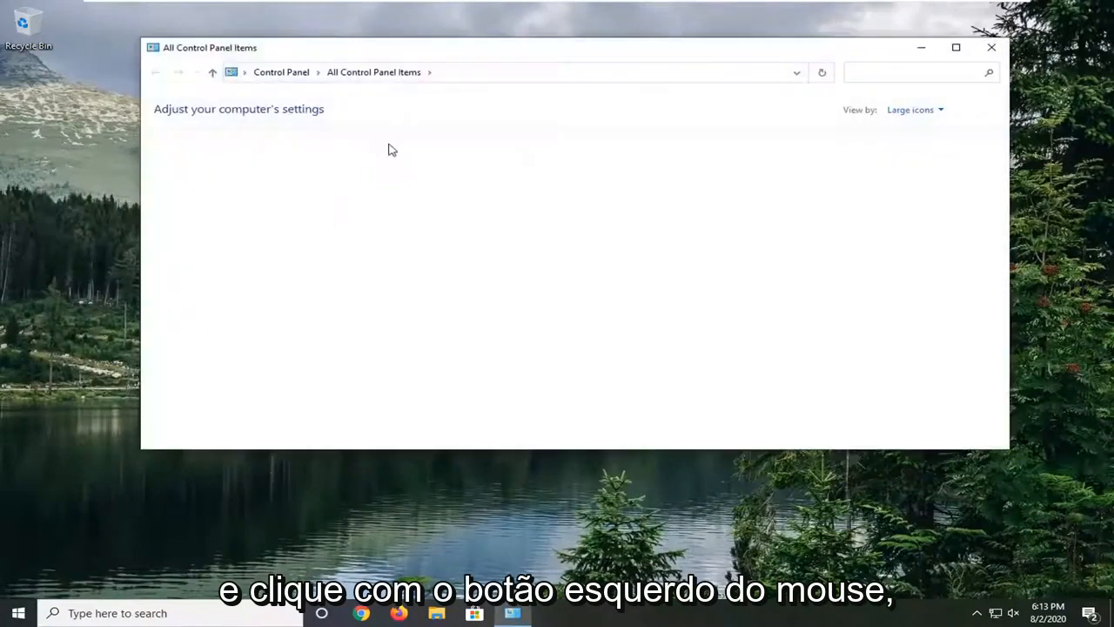
click(911, 110)
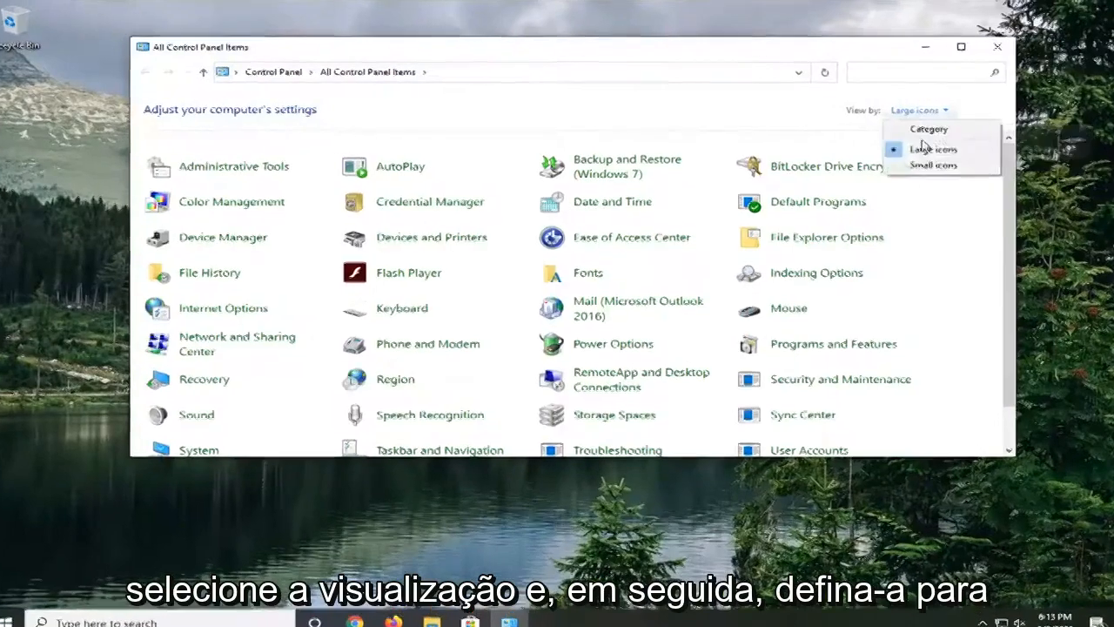
click(930, 150)
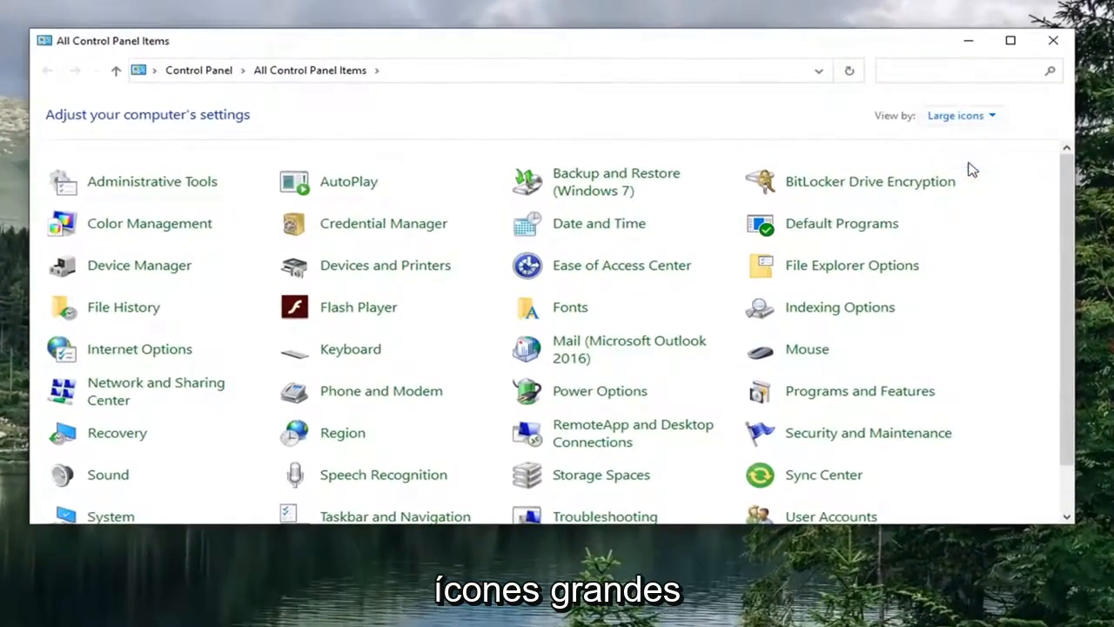
mouse_move(108, 473)
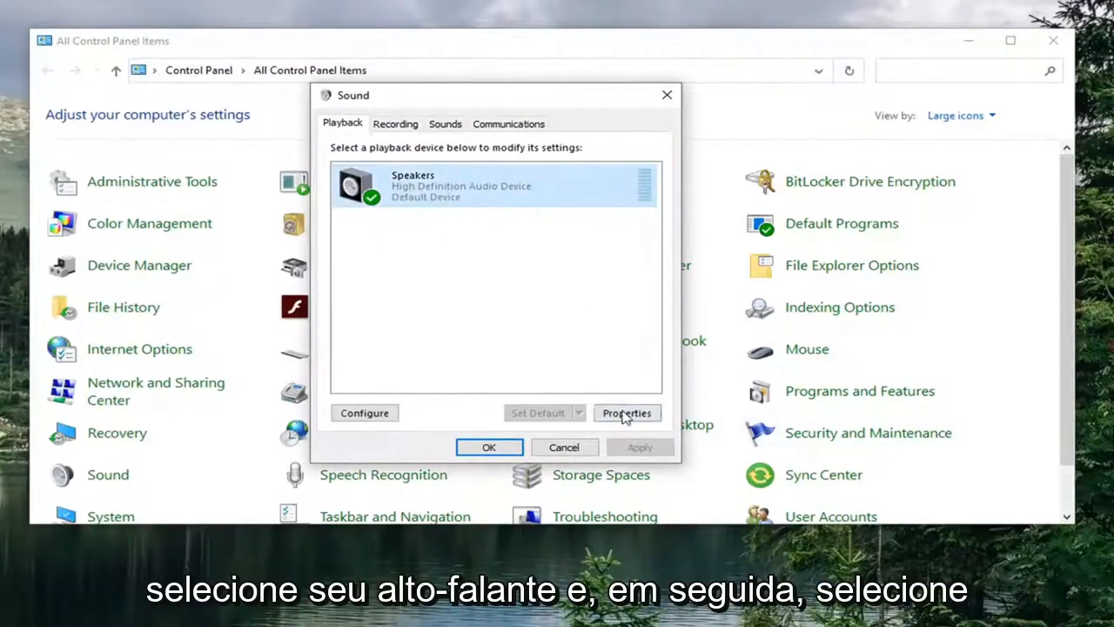
- In Speakers Properties, enable Disable all enhancements and apply it, closing the dialog
click(627, 413)
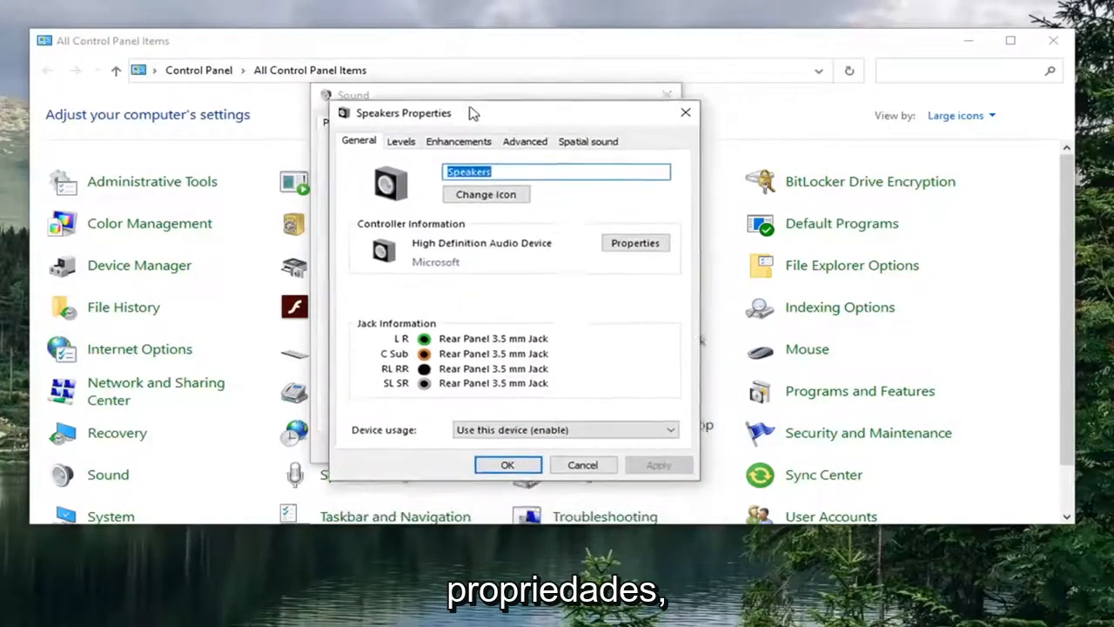
click(453, 122)
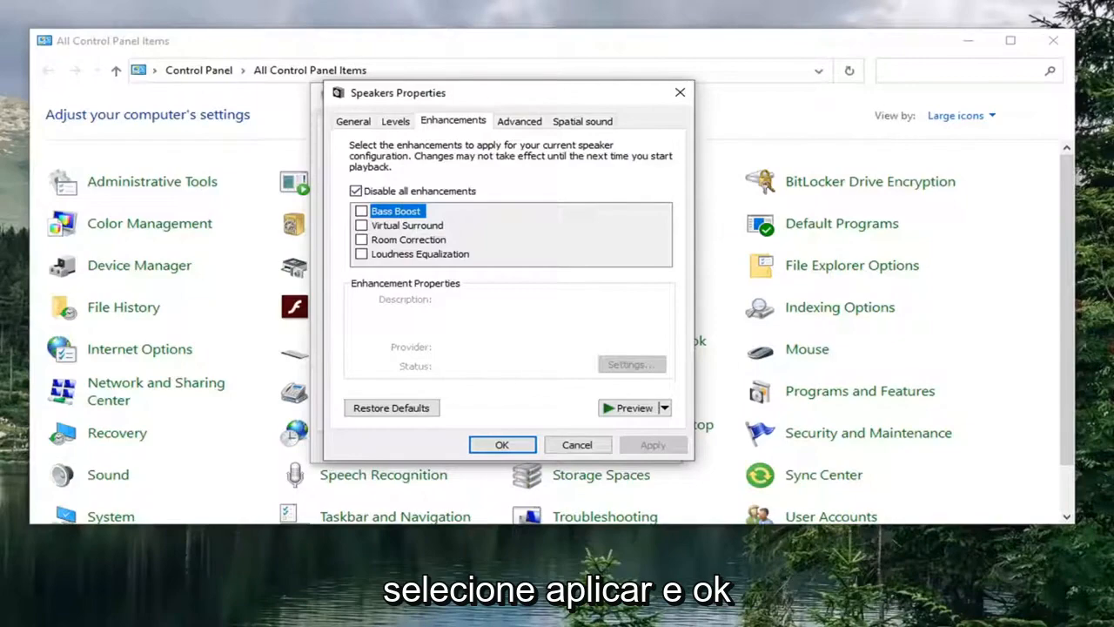
click(501, 446)
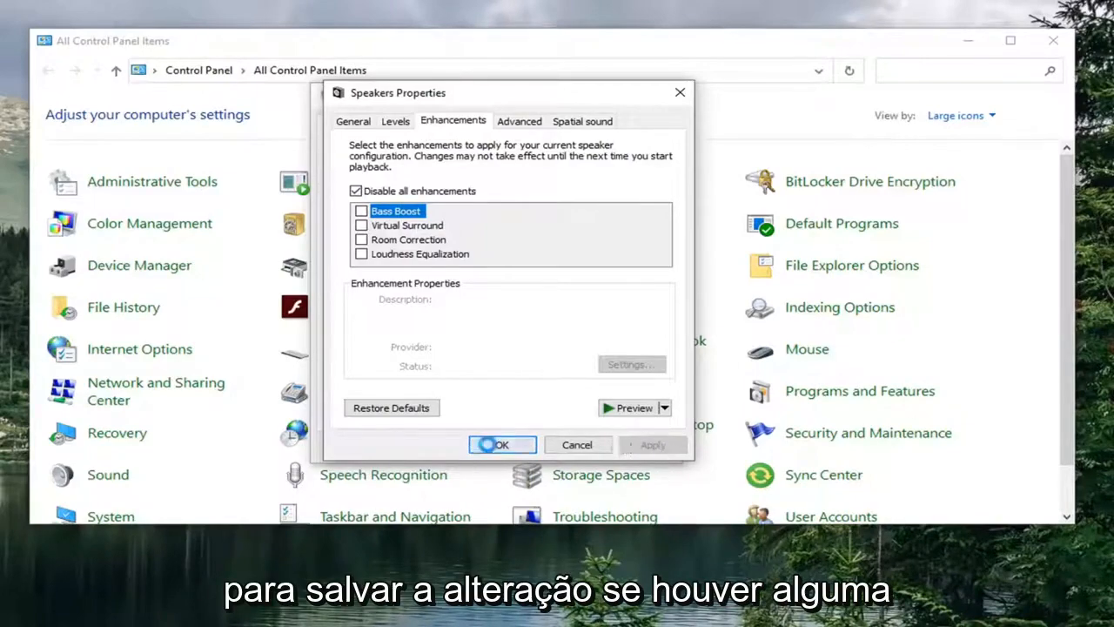
click(502, 443)
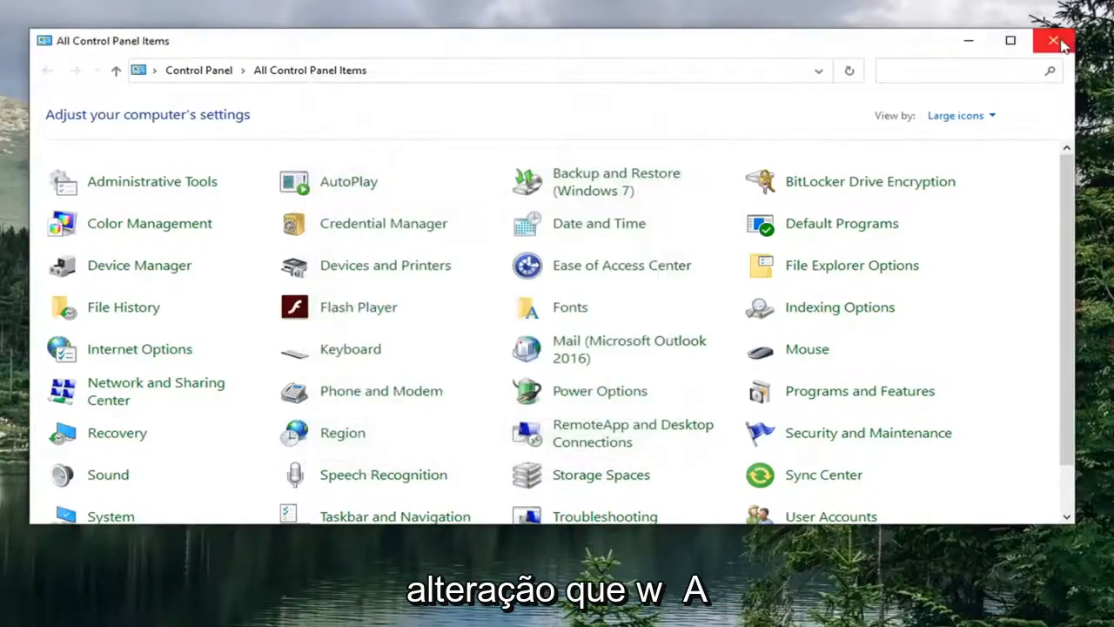
- Close the Control Panel window to return to the desktop
click(1051, 42)
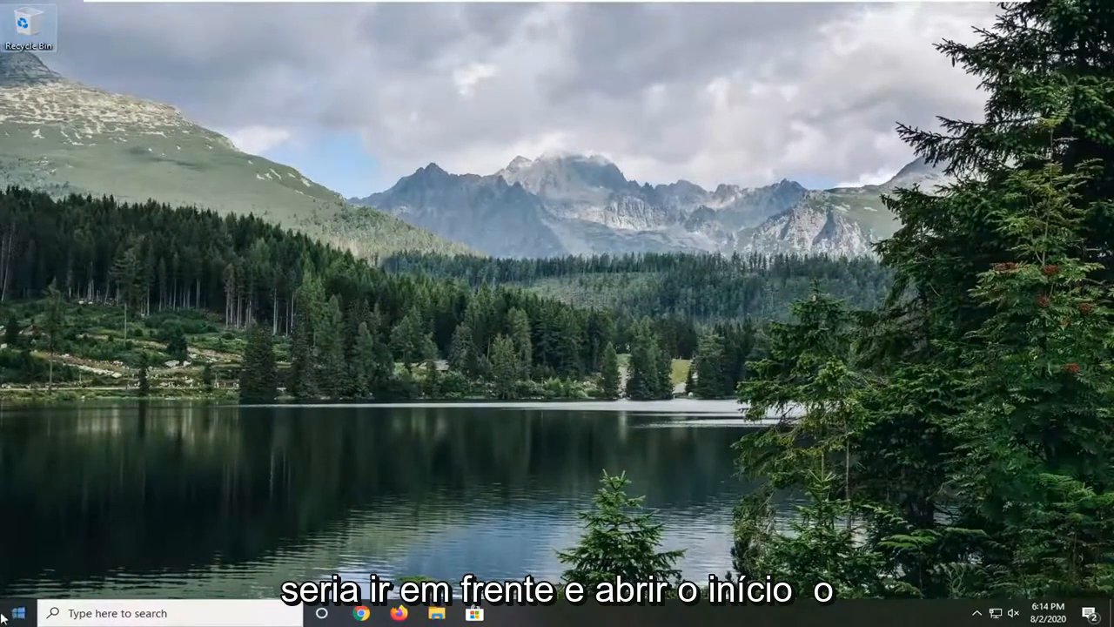
- Find Windows Audio in Services, confirm it is Running and Automatic, then close Services
text(service)
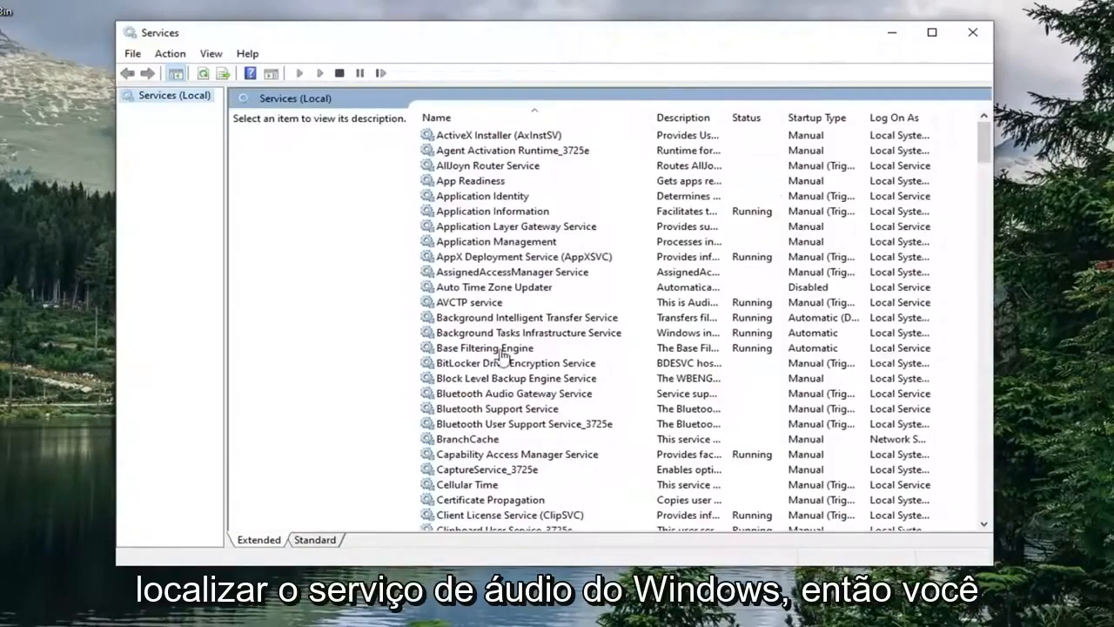
scroll(down, 3)
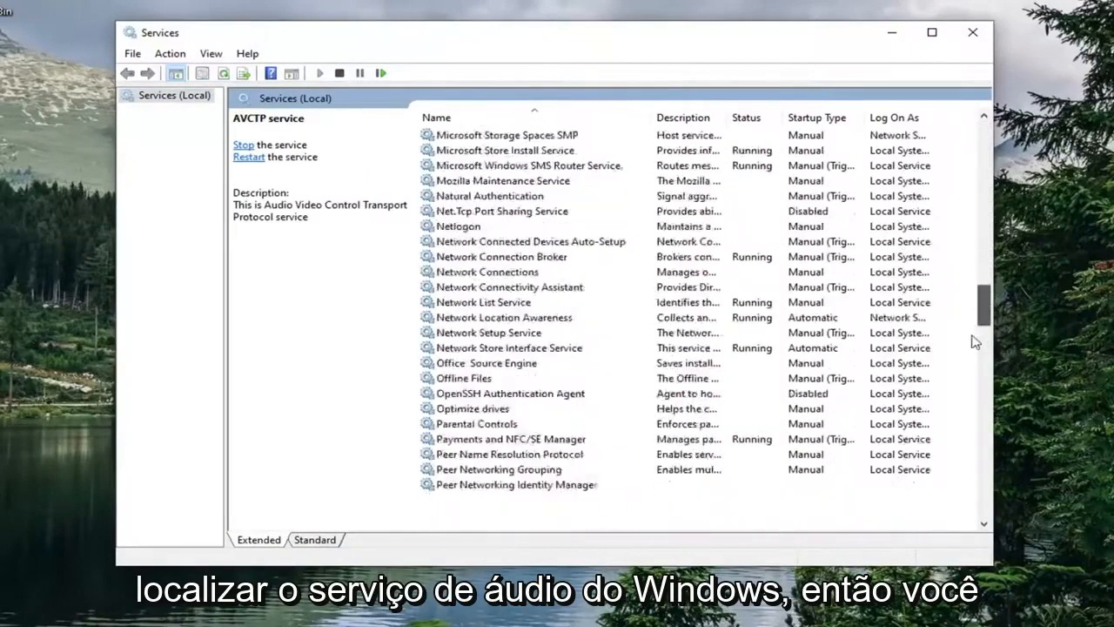
scroll(down, 3)
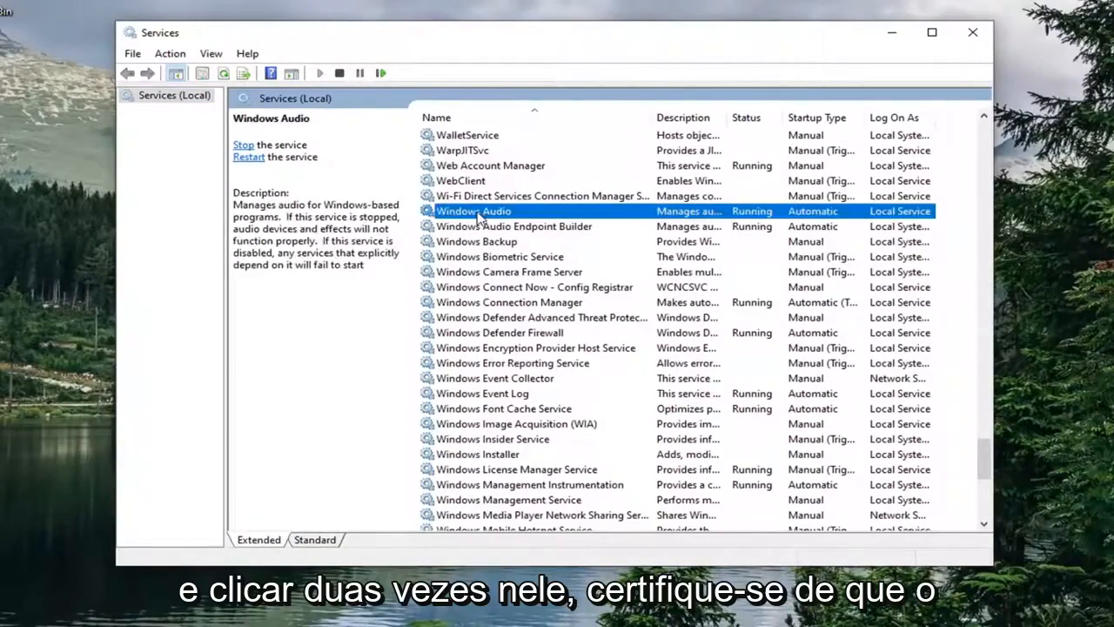
double_click(474, 211)
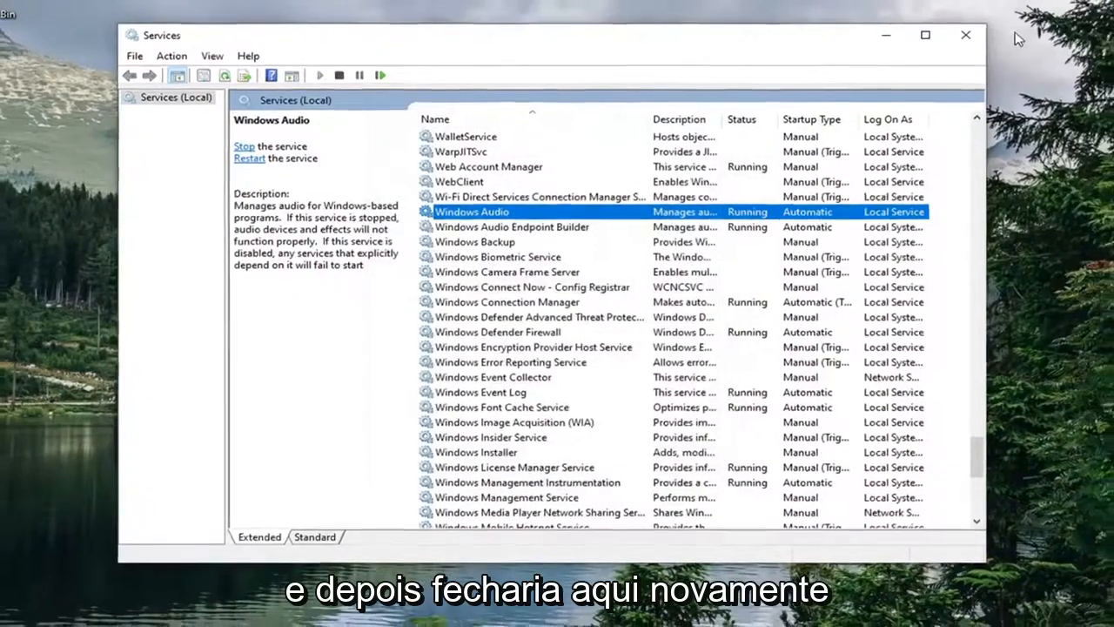
click(964, 35)
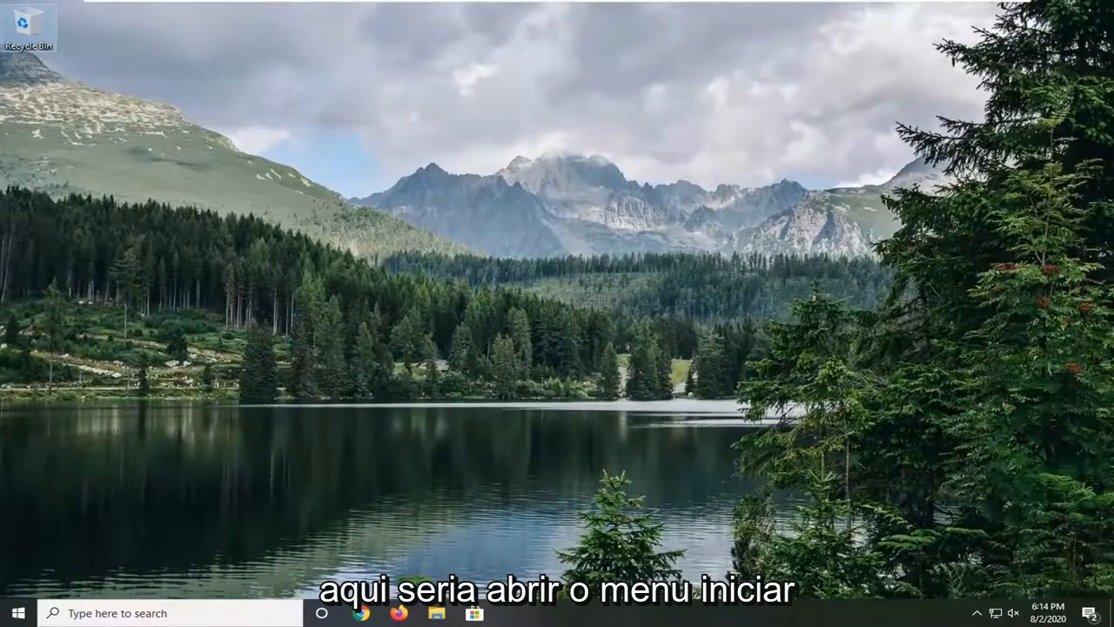
- Launch Device Manager from Start search to reach the audio device list
click(14, 613)
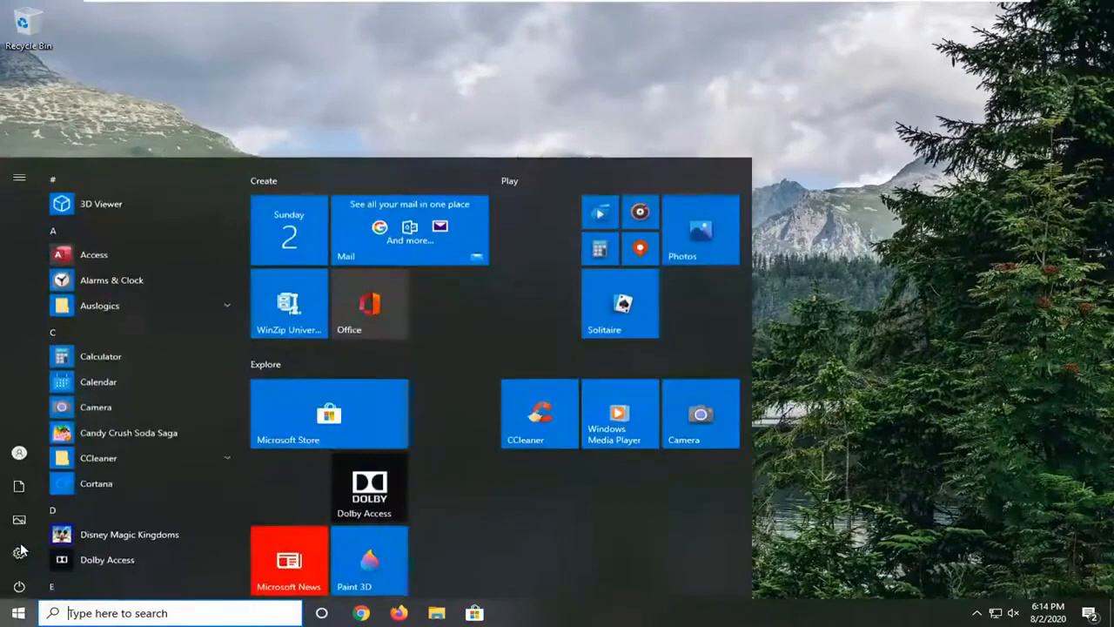
text(device manager)
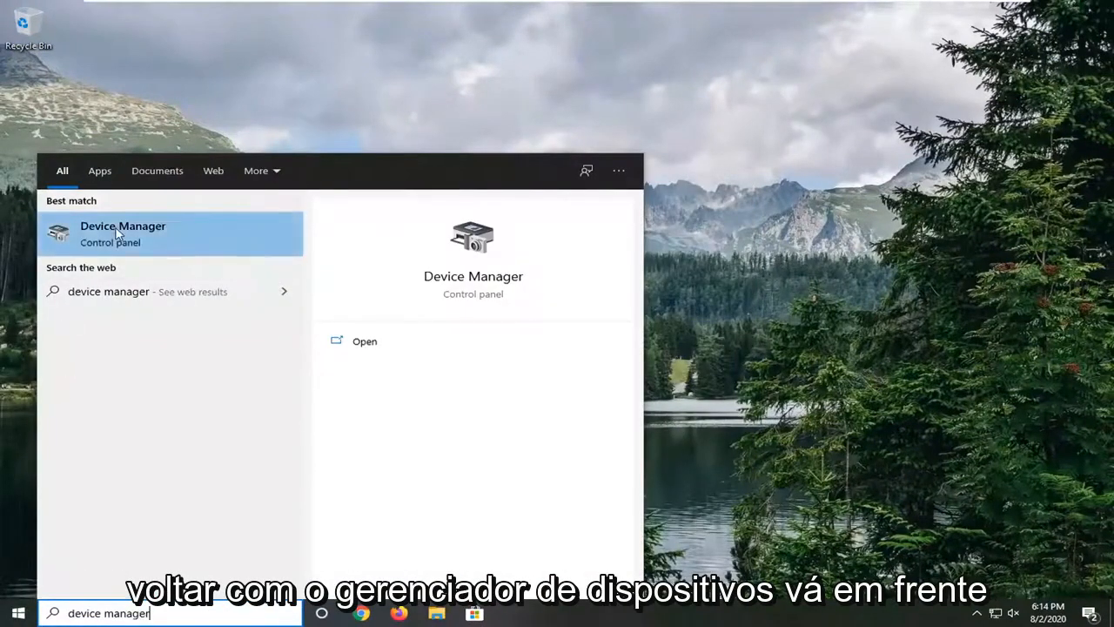
click(122, 234)
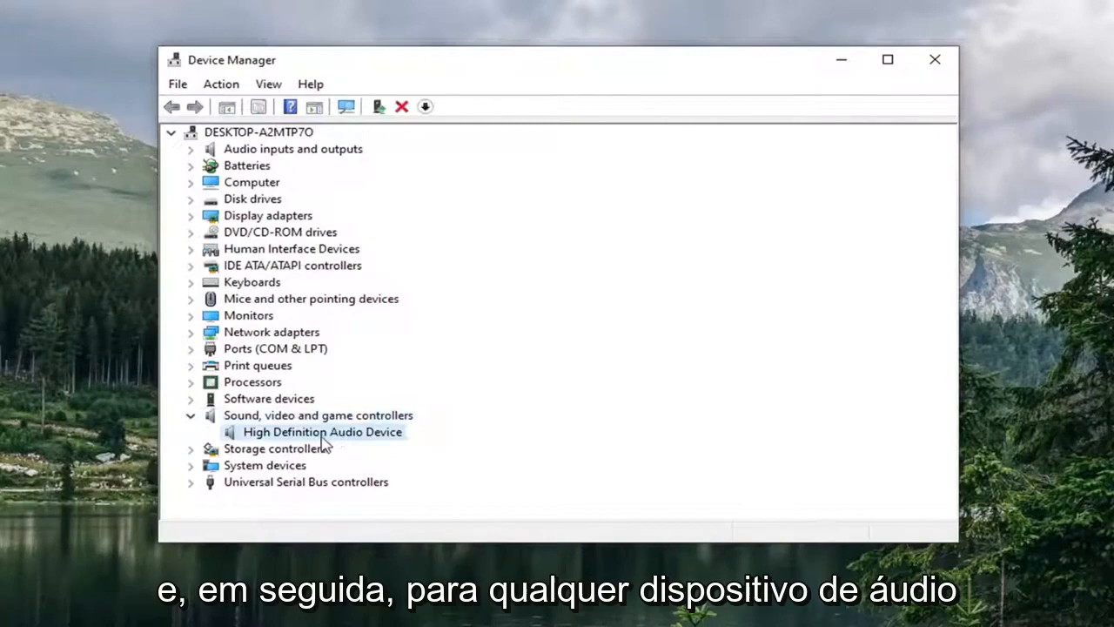
- Update the High Definition Audio Device driver by picking it from the available-drivers list and confirming
right_click(322, 431)
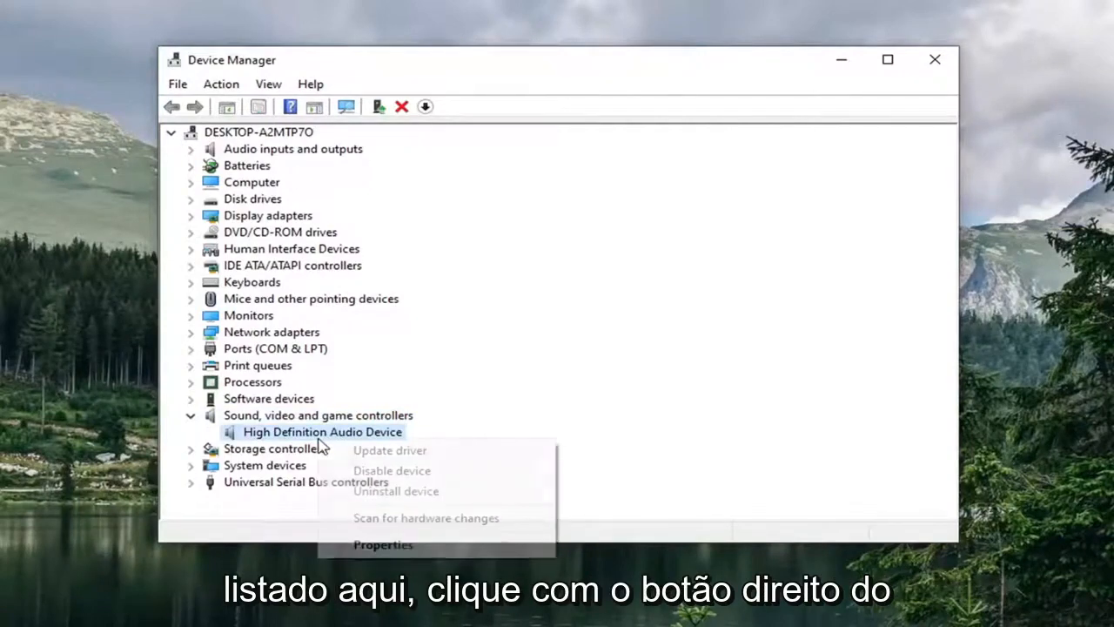
click(390, 449)
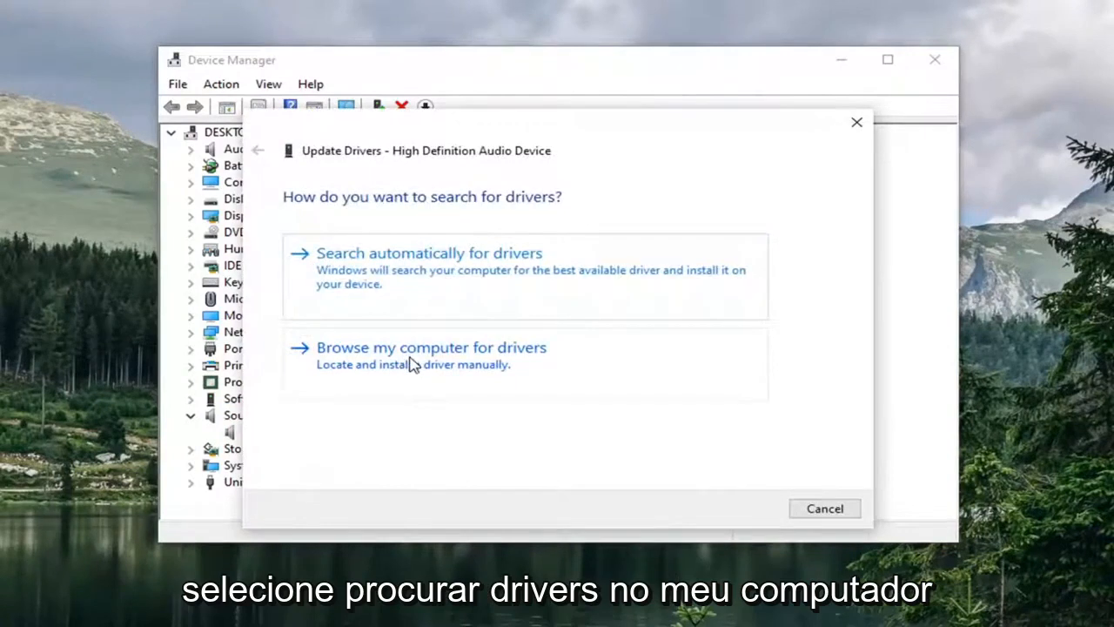
click(431, 348)
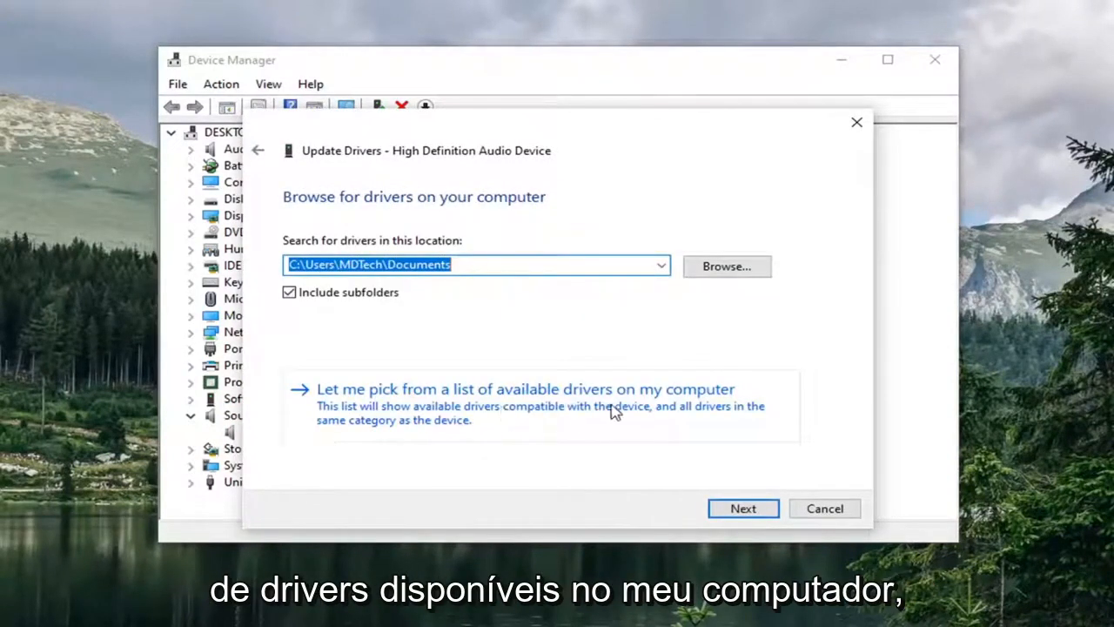
click(525, 390)
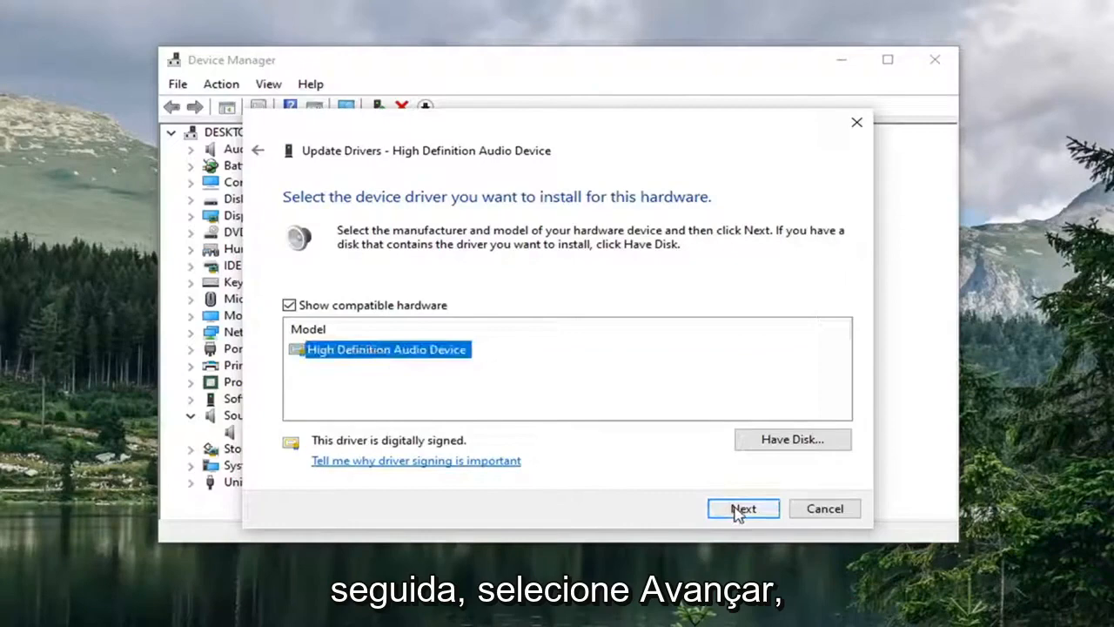
click(742, 508)
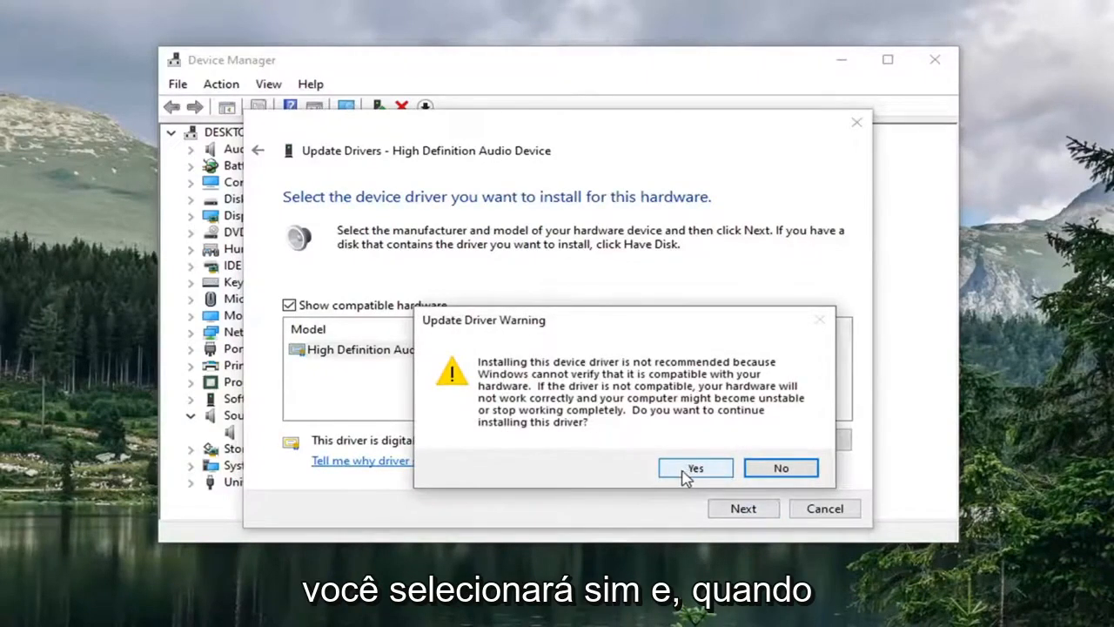
click(695, 467)
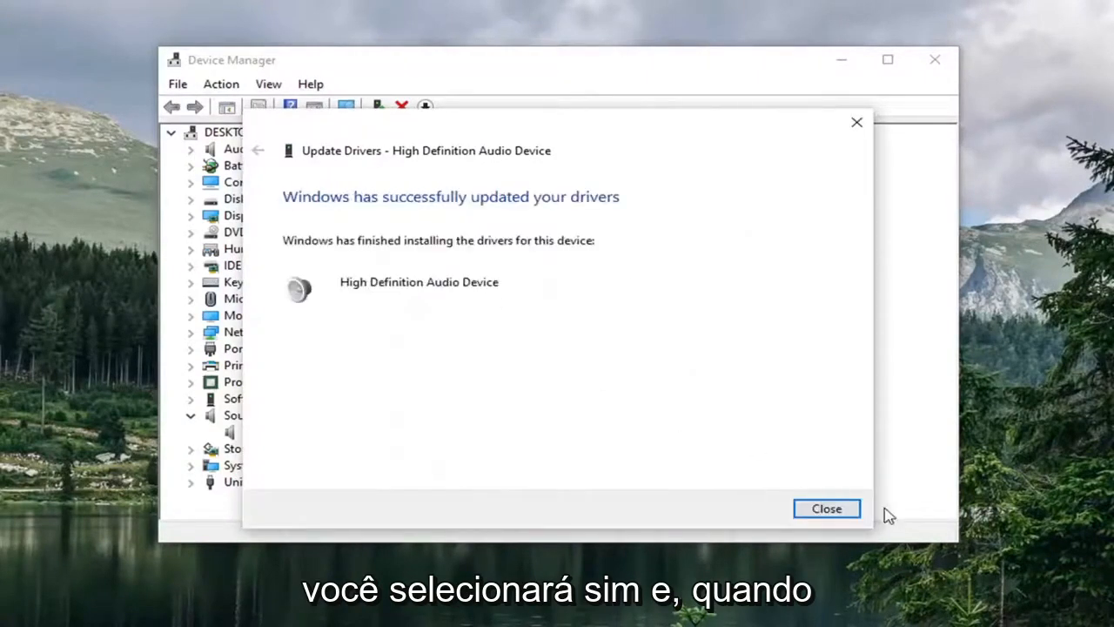
click(825, 508)
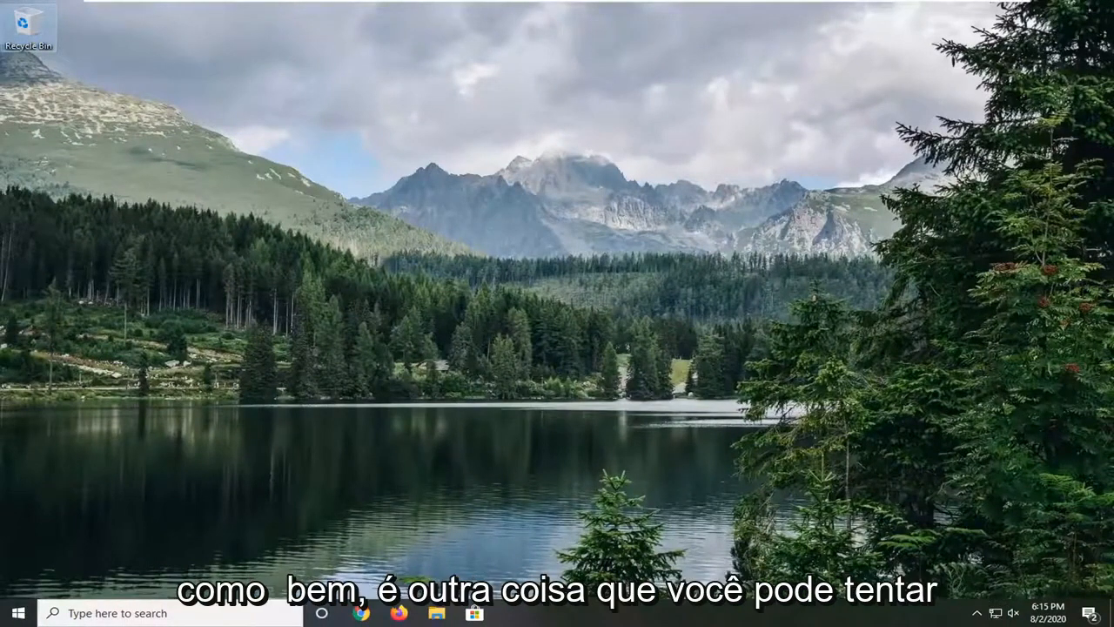
- Reach Settings > Troubleshoot and show the Additional troubleshooters list with Playing Audio
click(17, 613)
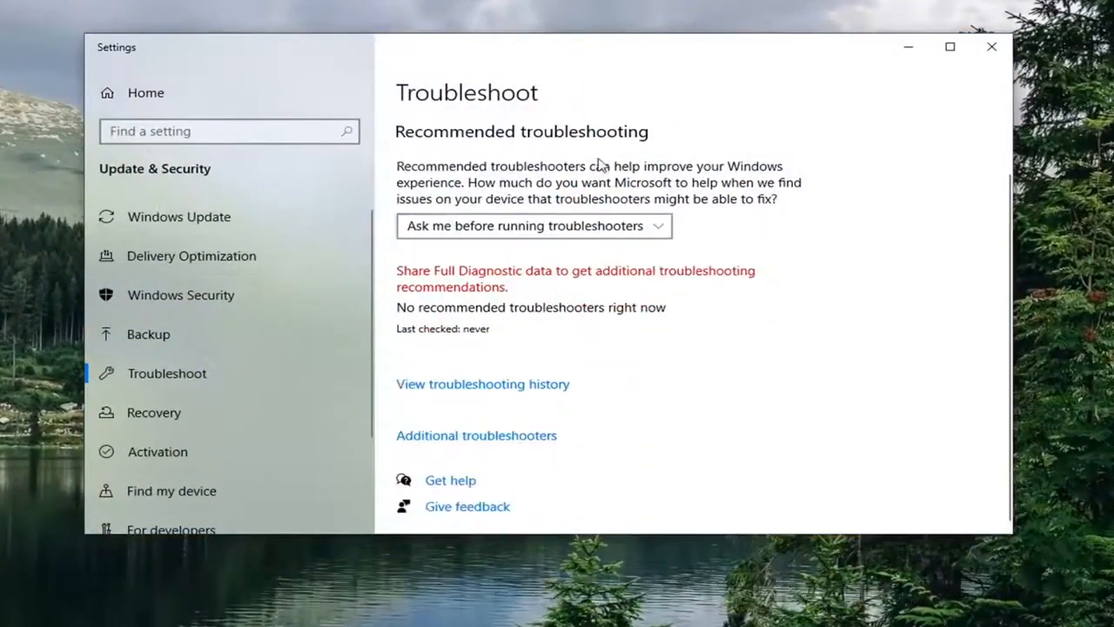
click(477, 435)
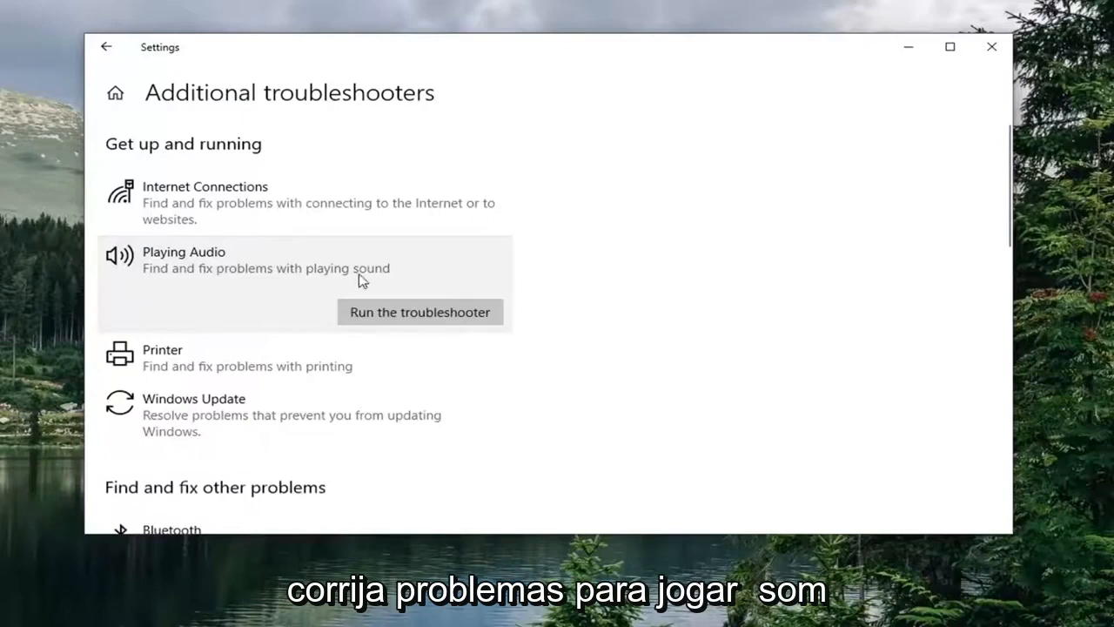
mouse_move(421, 312)
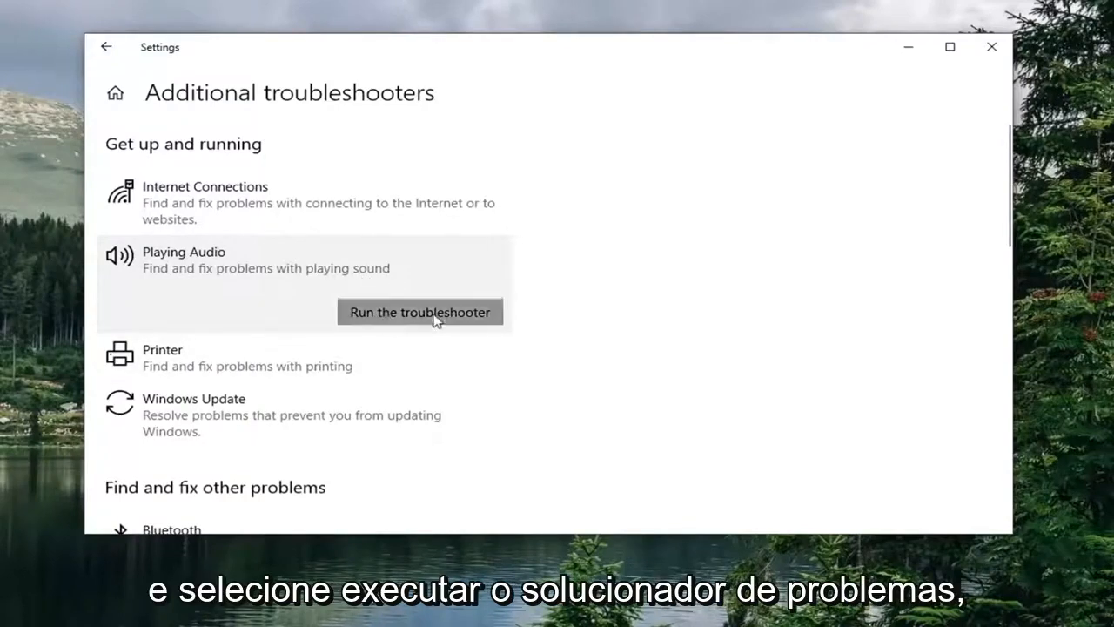
- Run the Playing Audio troubleshooter to completion, cancel it, and close Settings
click(419, 312)
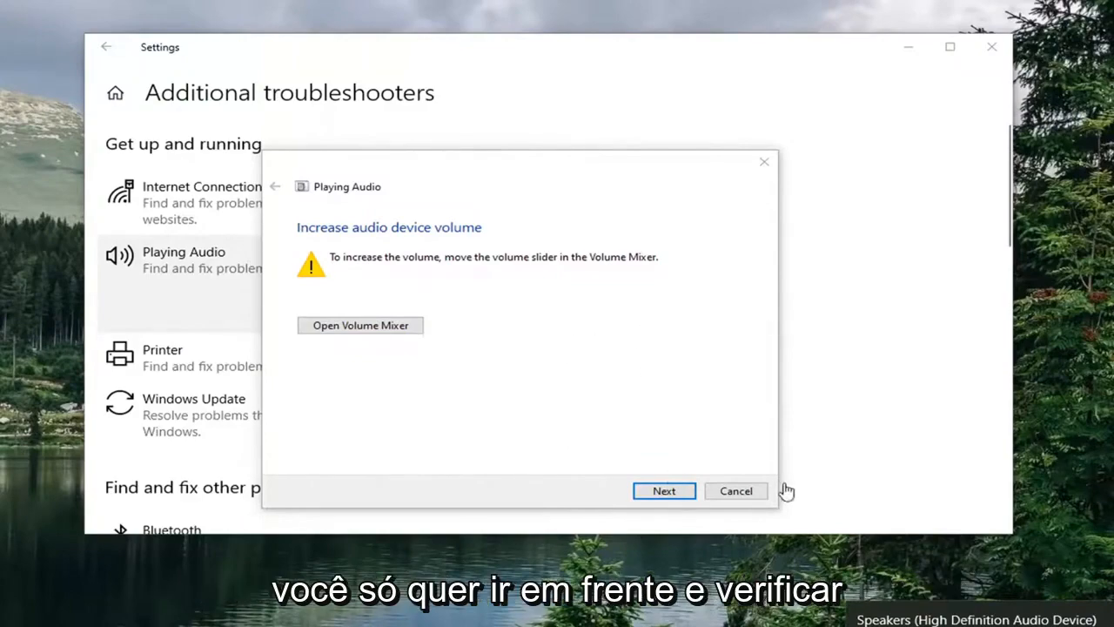
click(734, 490)
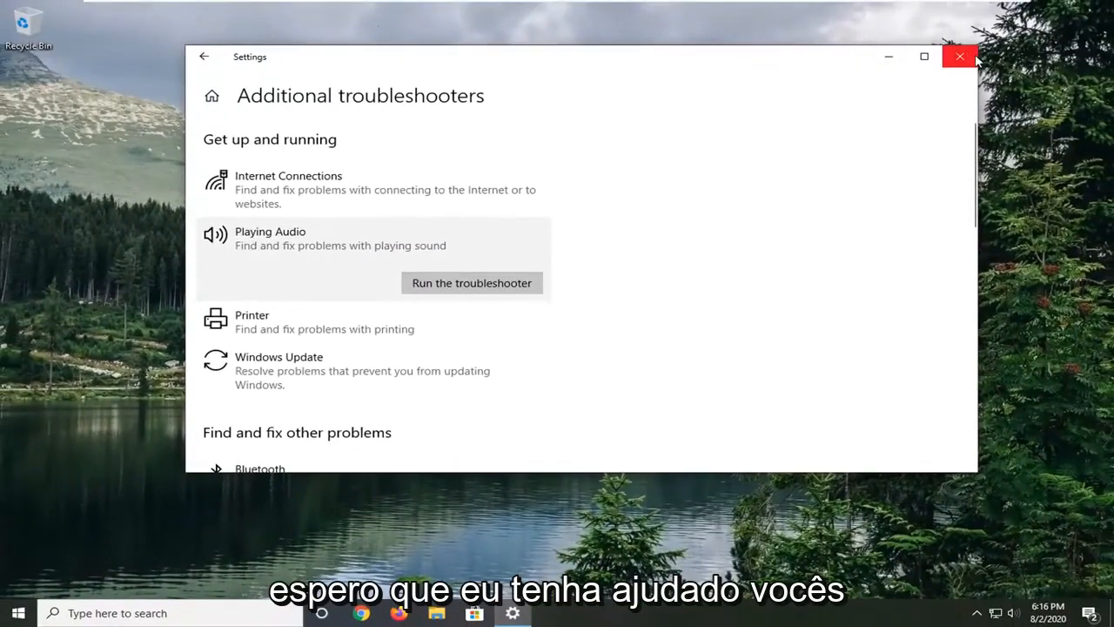
click(961, 56)
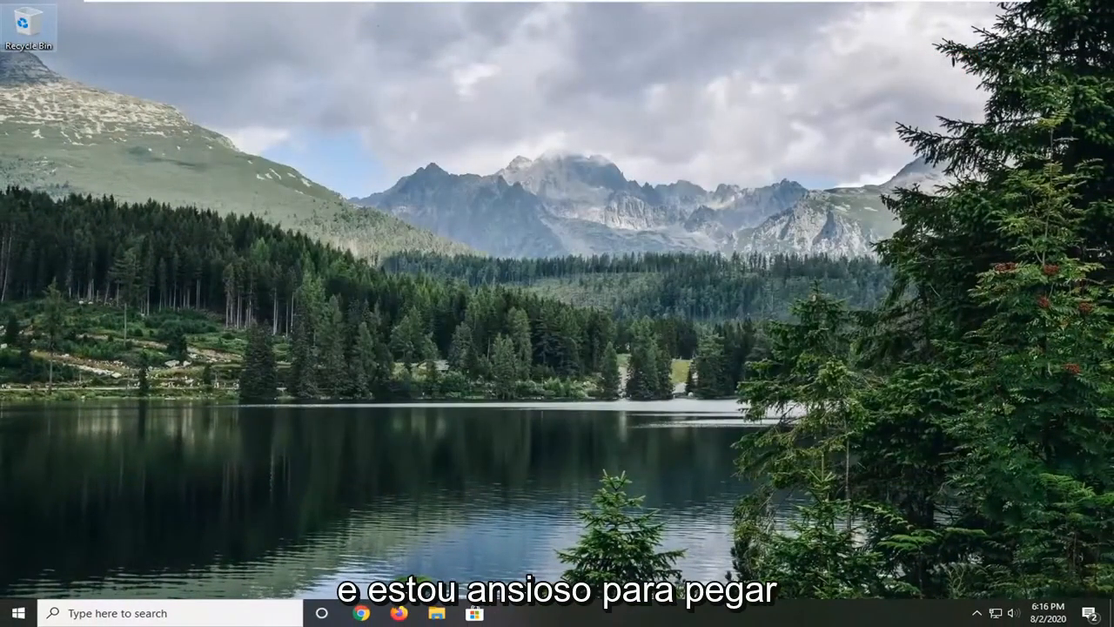